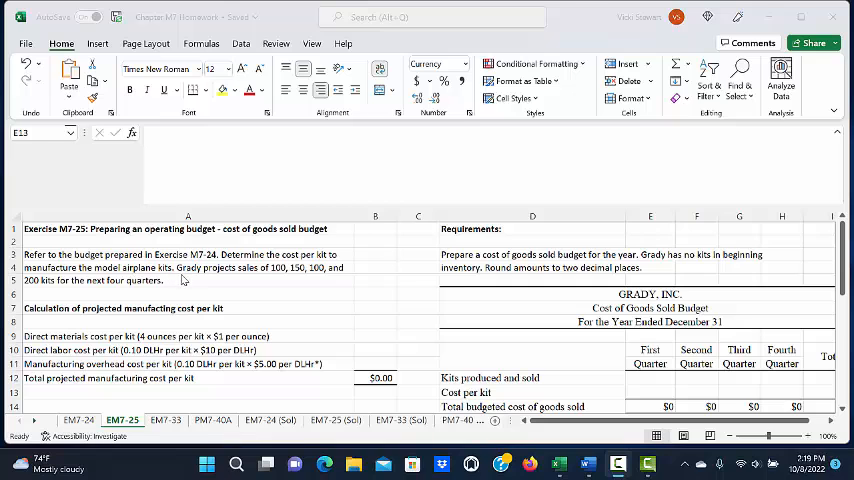
{"action": "mouse_move", "coordinate": [280, 284]}
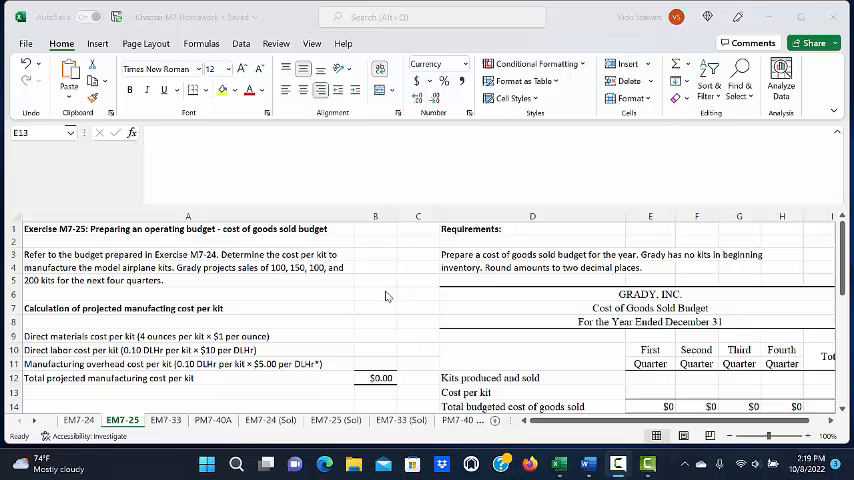
{"action": "mouse_move", "coordinate": [380, 336]}
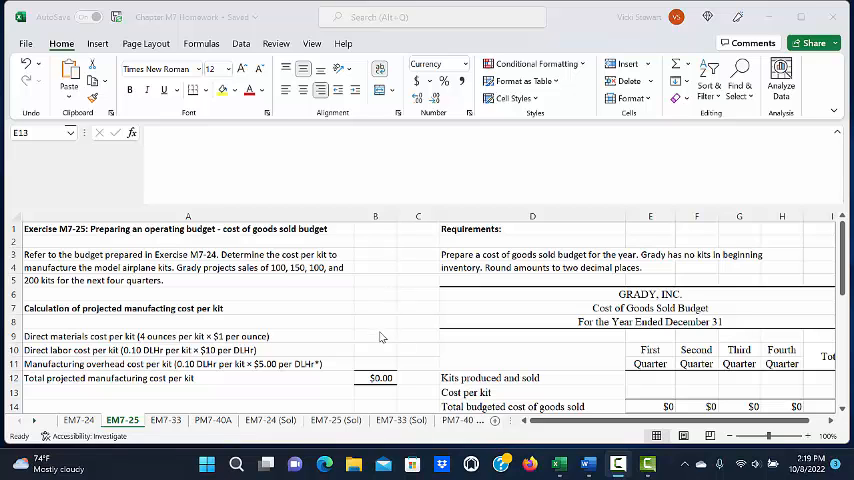
- Enter per-kit costs of 4 direct materials, 1.00 direct labor and .50 overhead, summing to $5.50
{"action": "left_click", "coordinate": [376, 332]}
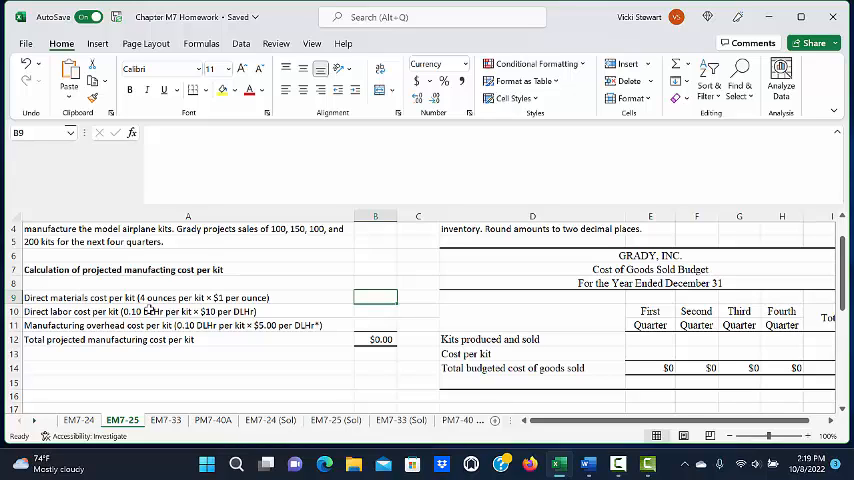
{"action": "mouse_move", "coordinate": [264, 372]}
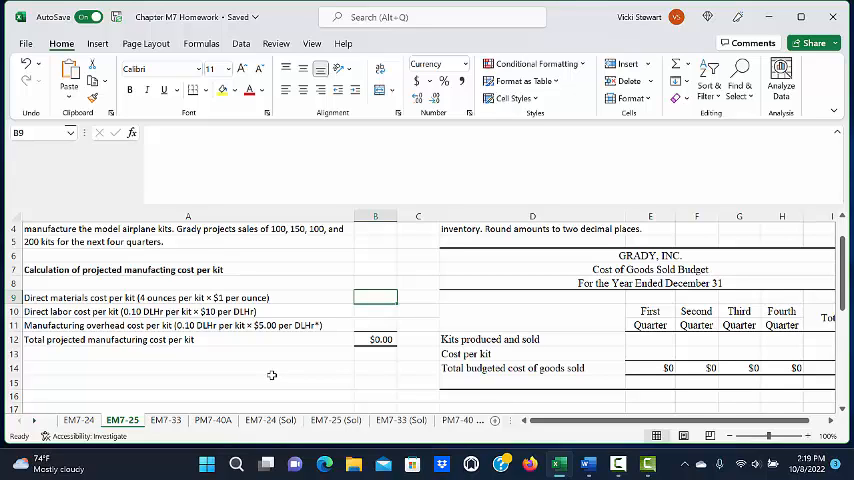
{"action": "type", "text": "4.00"}
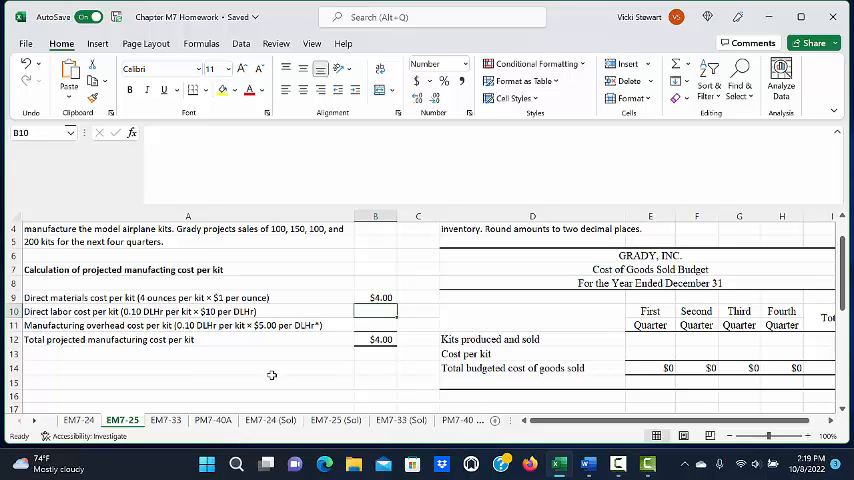
{"action": "double_click", "coordinate": [376, 312]}
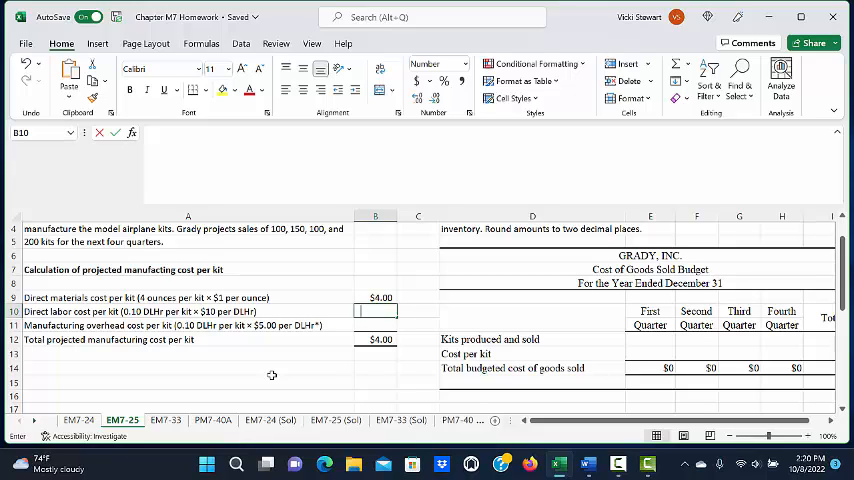
{"action": "type", "text": "1.00"}
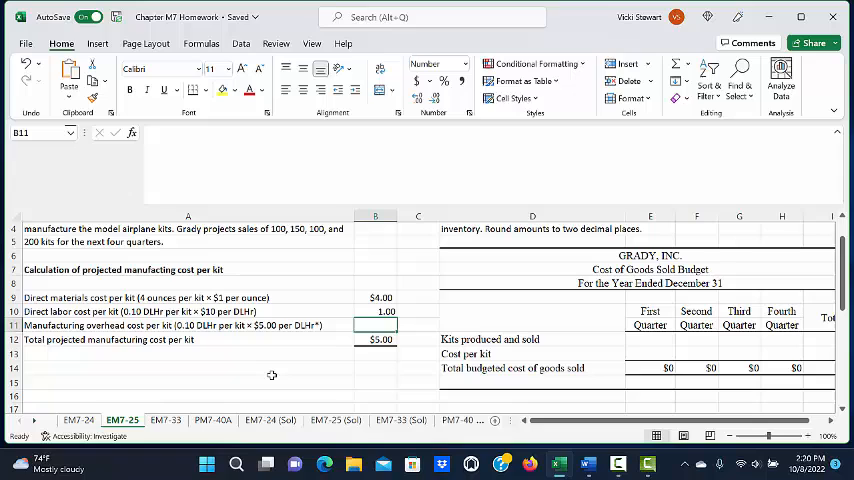
{"action": "type", "text": ".50"}
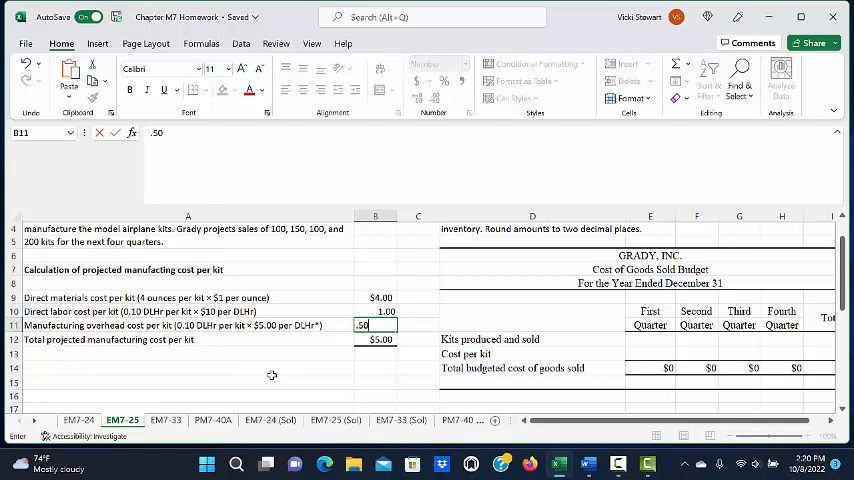
{"action": "key", "text": "enter"}
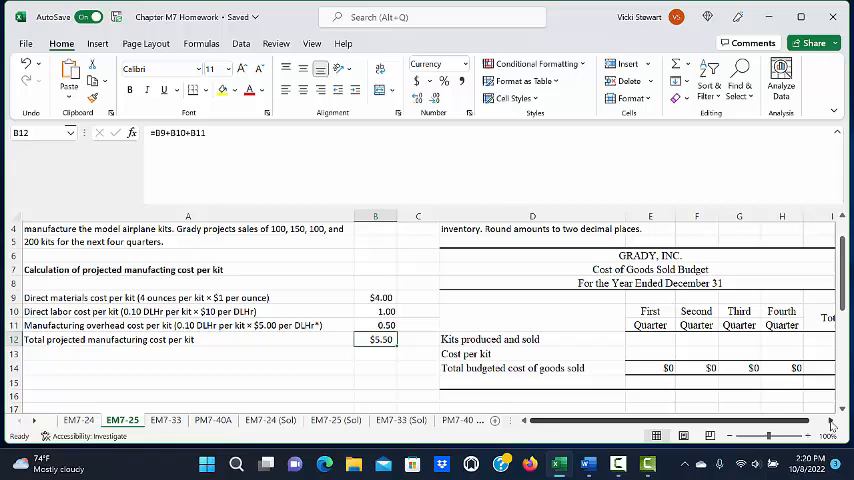
- Fill kits produced per quarter with 100, 150, 100 and 200 in the budget row
{"action": "scroll", "scroll_direction": "right", "scroll_amount": 3}
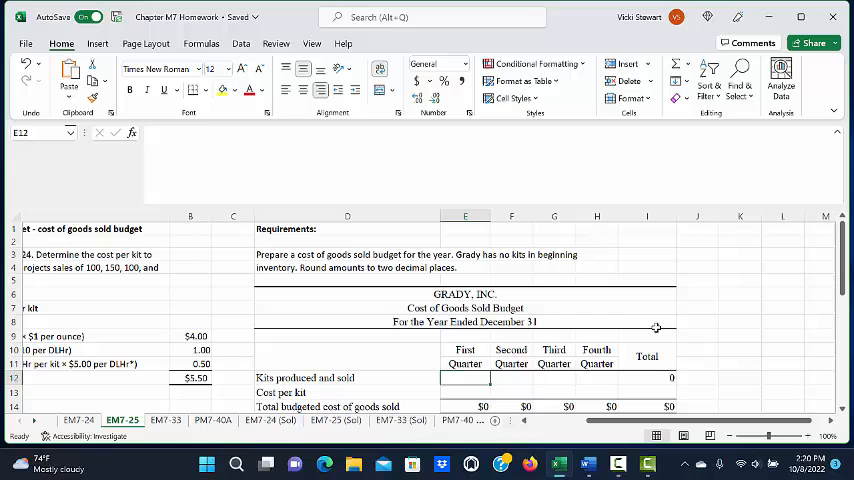
{"action": "type", "text": "100"}
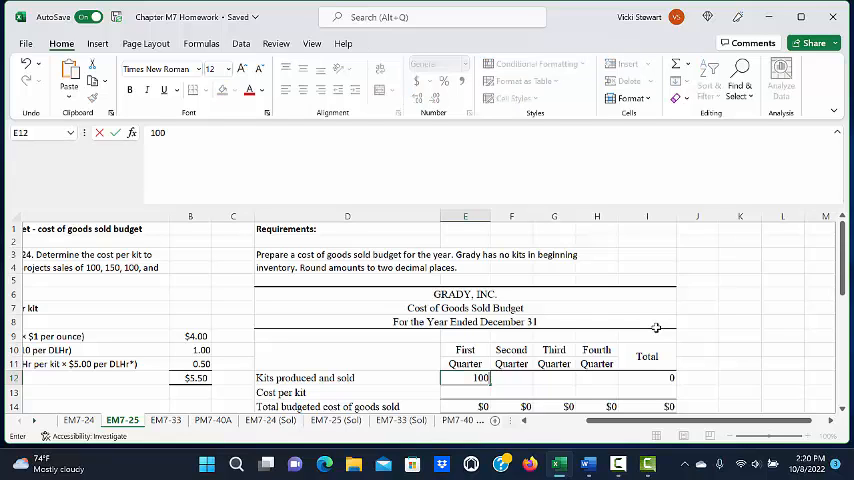
{"action": "type", "text": "150"}
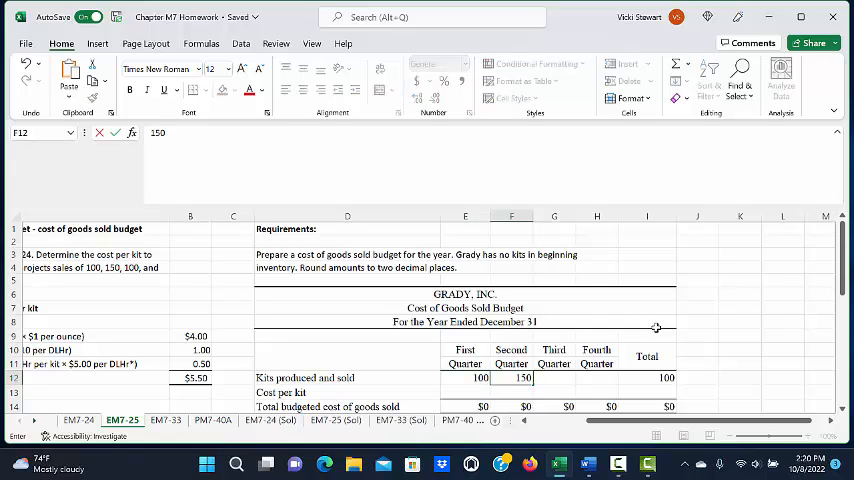
{"action": "type", "text": "100"}
{"action": "left_click", "coordinate": [596, 378]}
{"action": "type", "text": "200"}
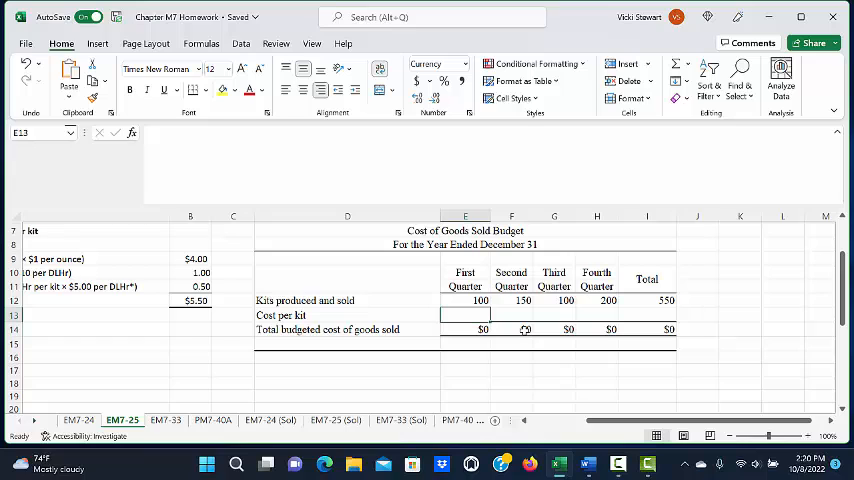
- Enter $5.50 cost per kit so quarterly cost of goods sold totals $3,025
{"action": "type", "text": "$5.50"}
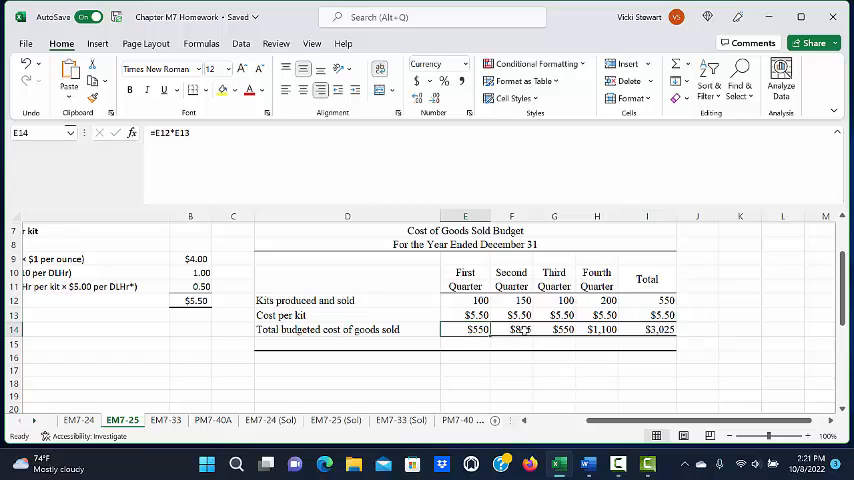
{"action": "left_click", "coordinate": [466, 344]}
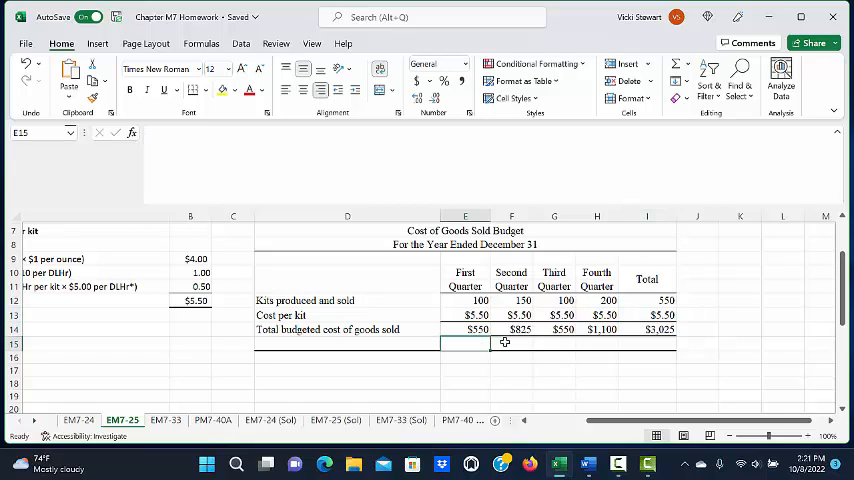
{"action": "left_click", "coordinate": [596, 344]}
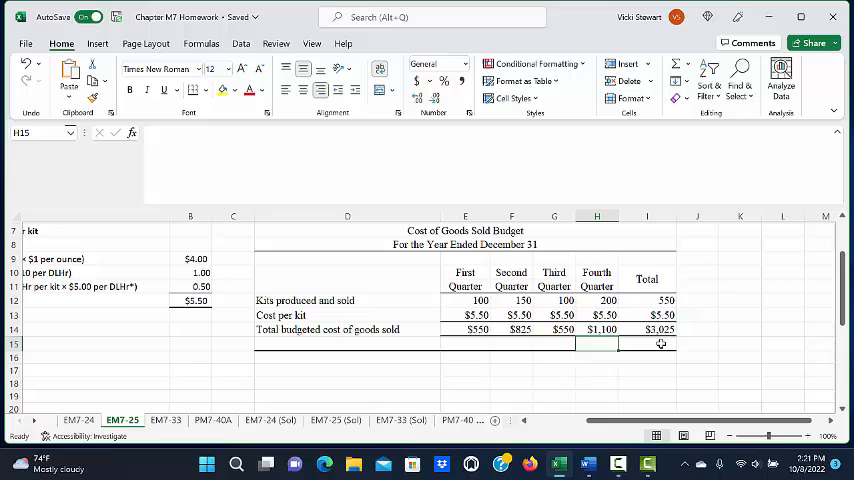
{"action": "left_click", "coordinate": [646, 344]}
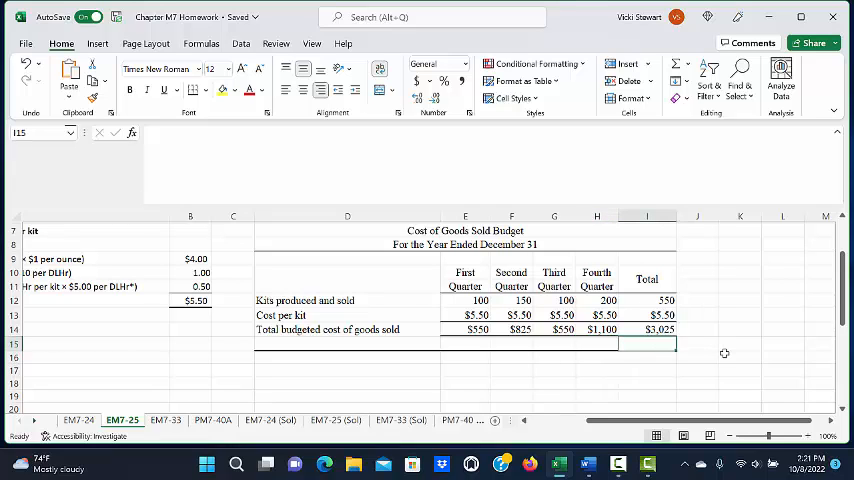